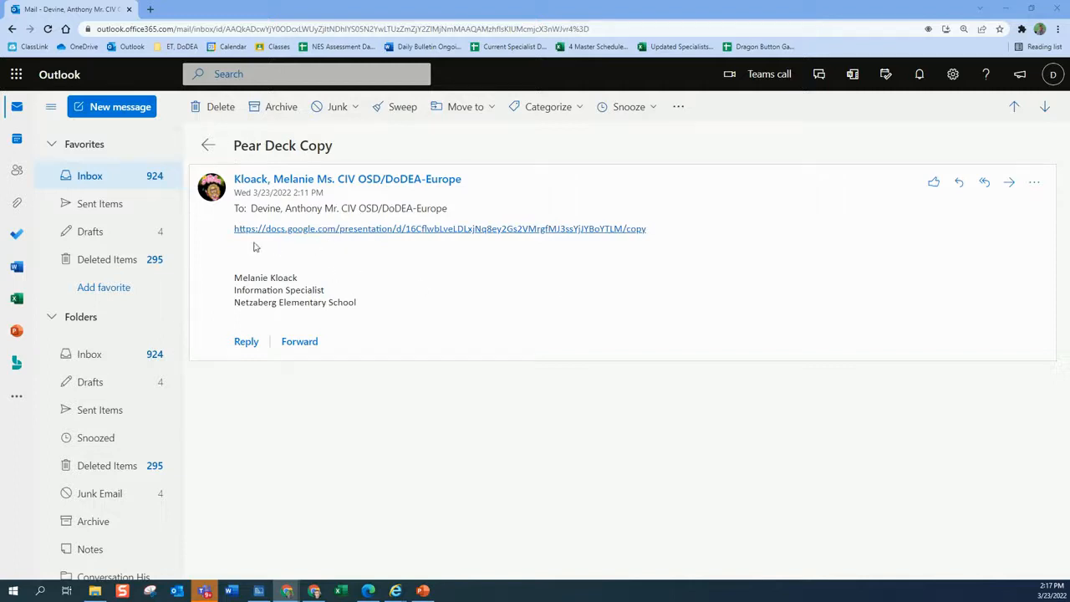
mouse_move(635, 237)
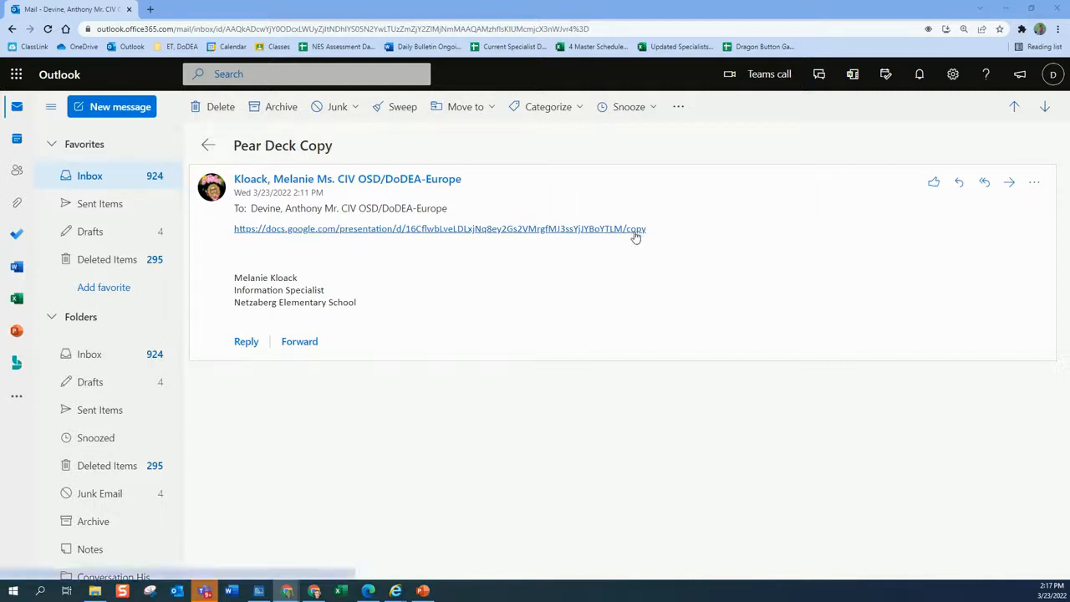
mouse_move(425, 238)
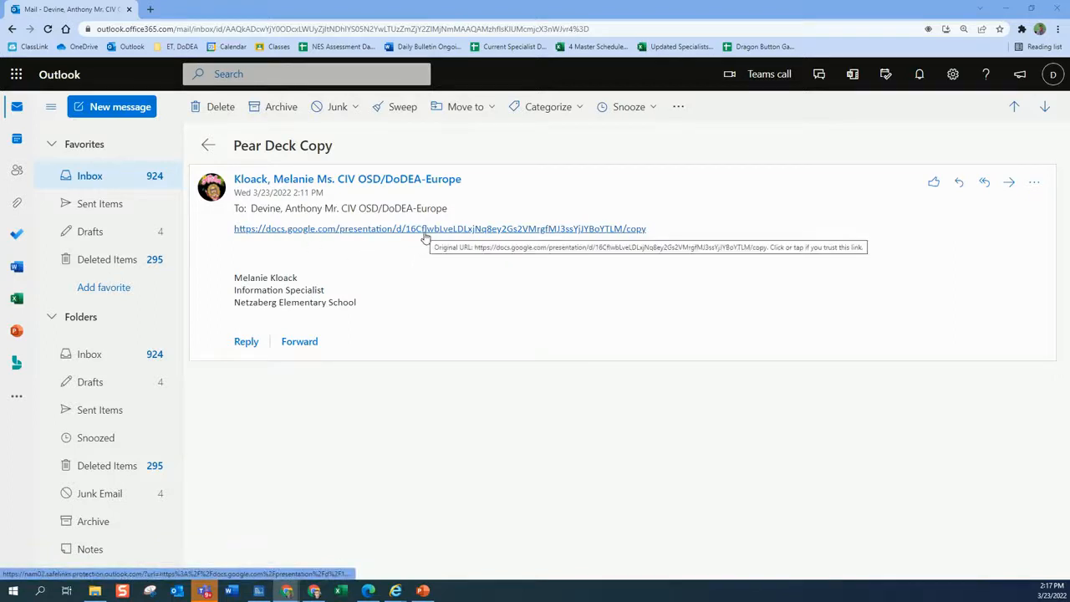
- Make a personal copy of the 4th GR Myths, Folktales, and Legends deck from the shared link
click(438, 228)
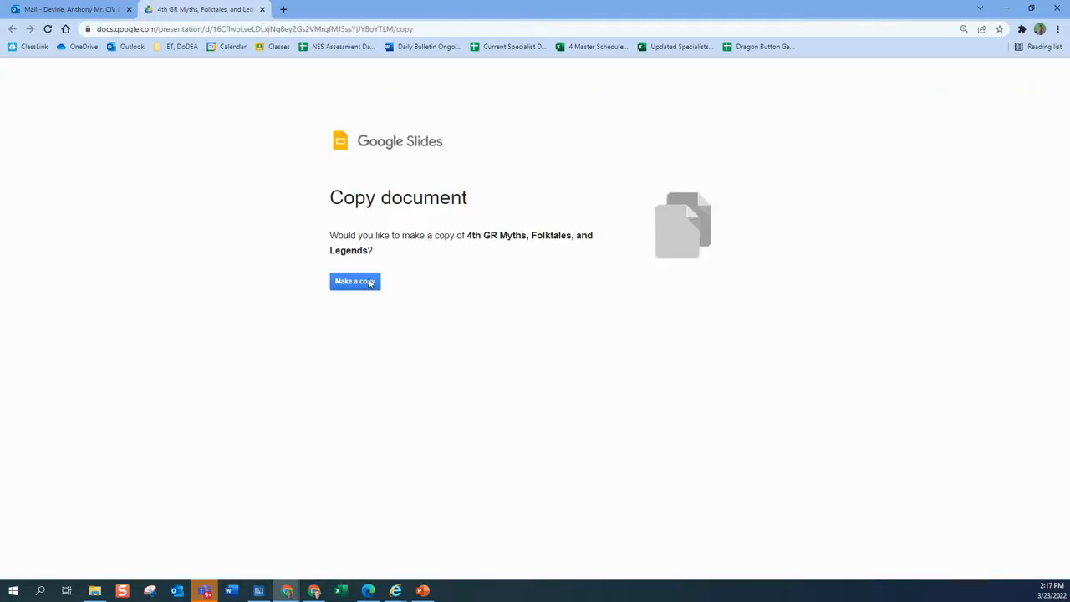
click(354, 280)
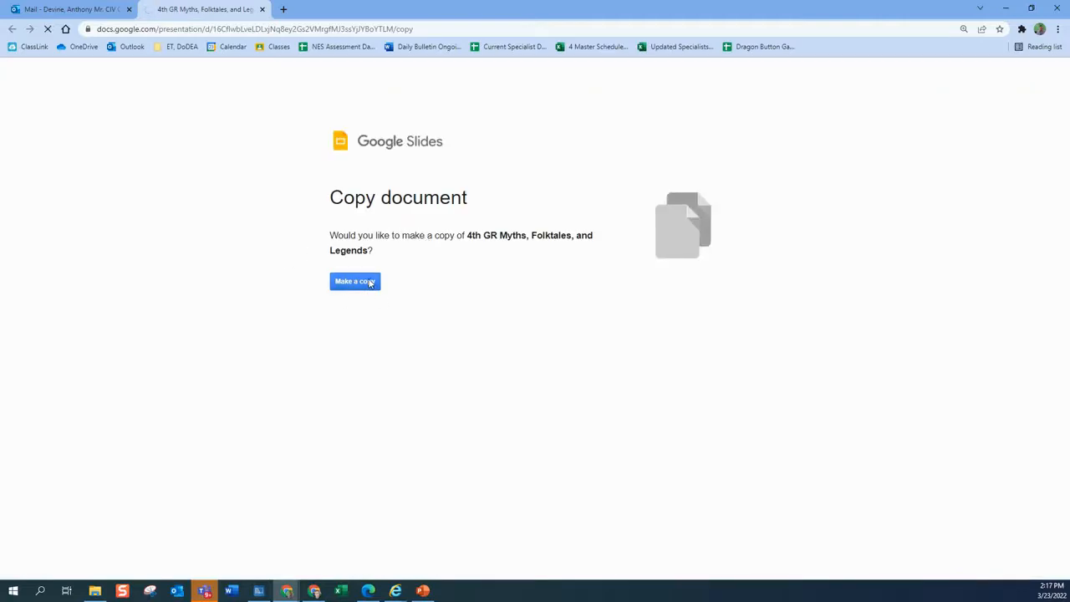
click(354, 281)
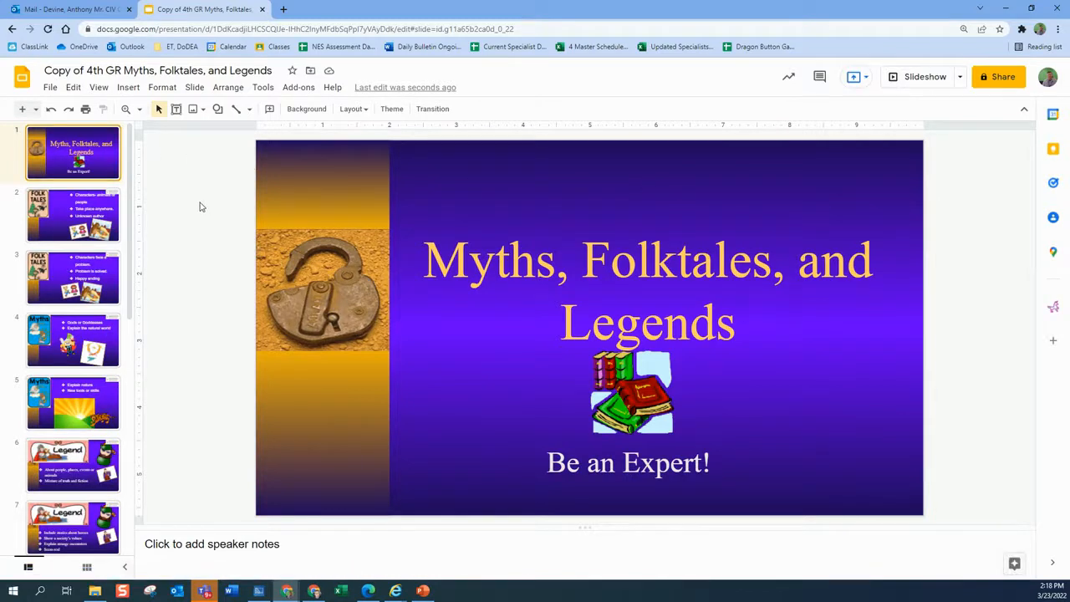
mouse_move(172, 344)
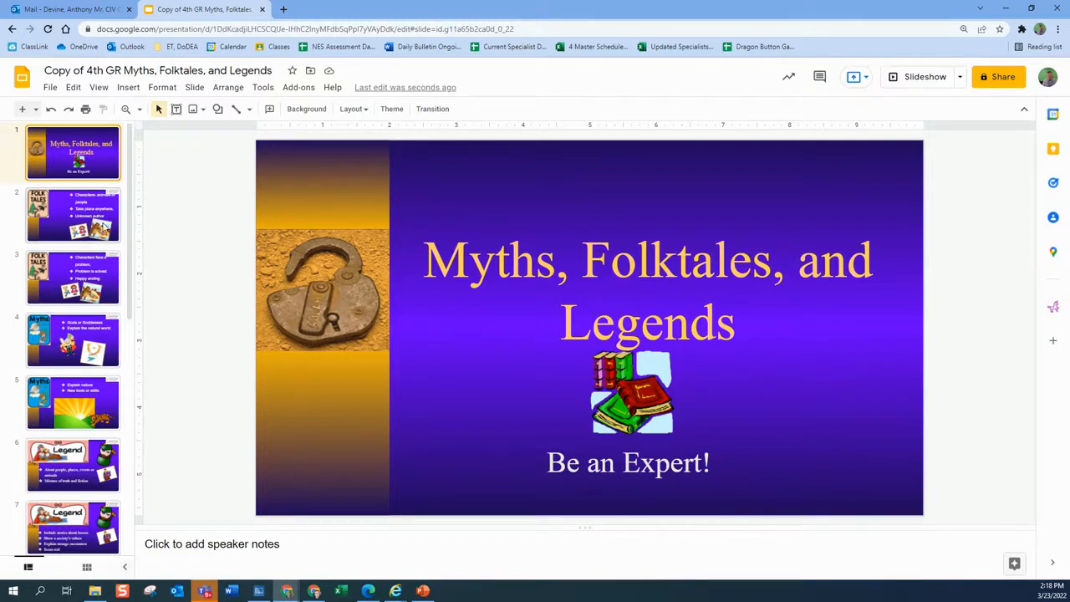
click(74, 214)
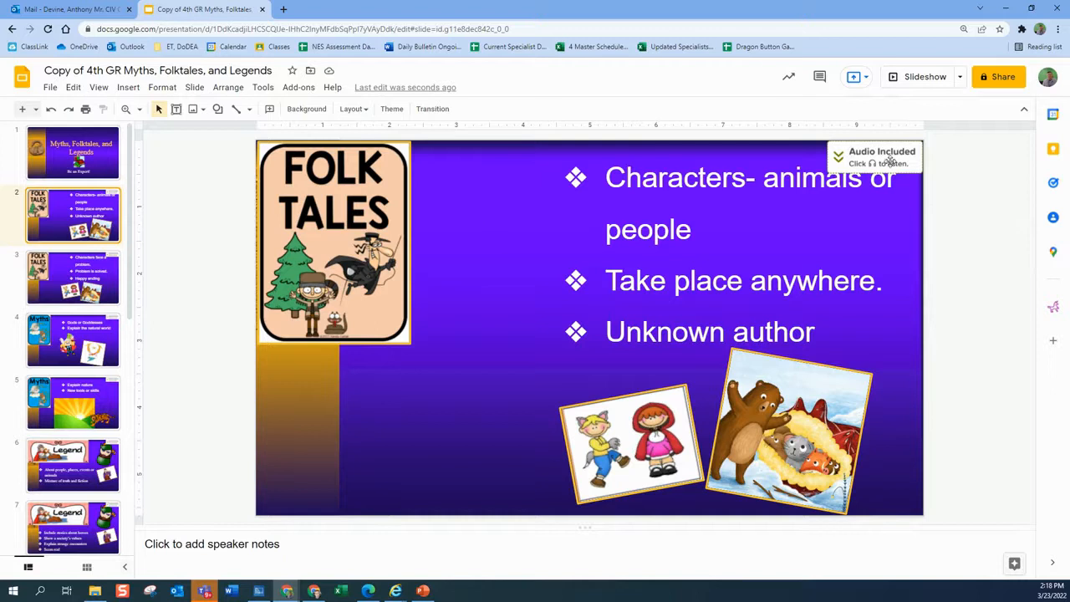
scroll(down, 3)
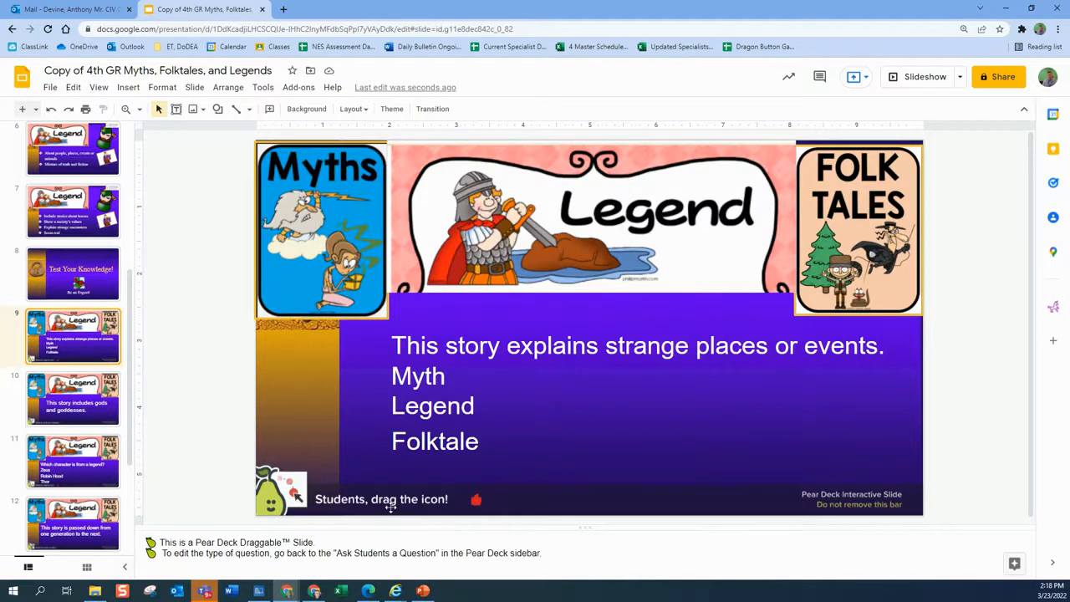
mouse_move(174, 321)
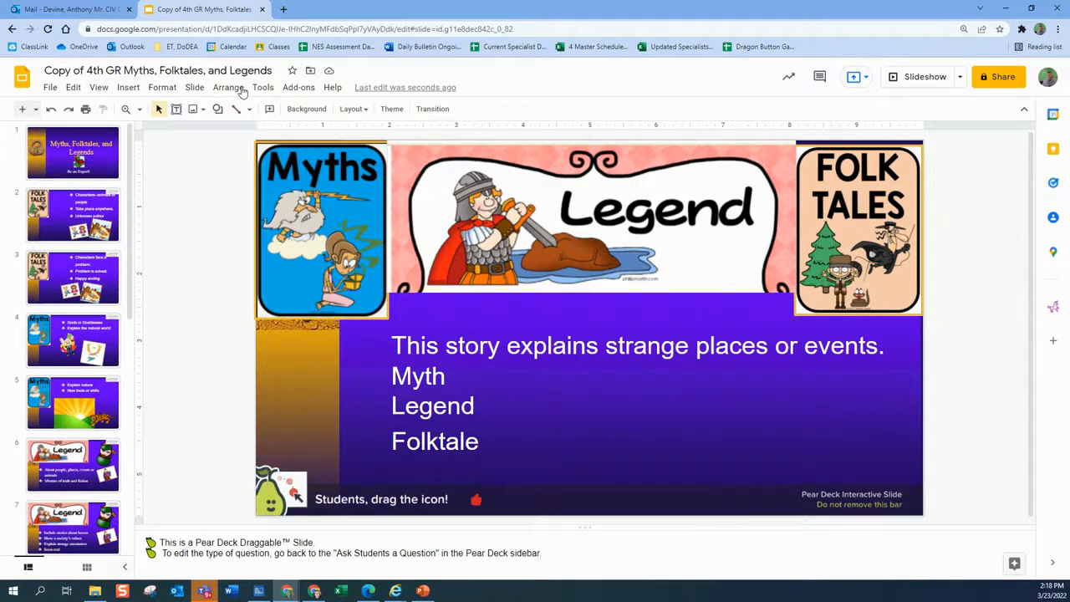
- Launch the Pear Deck for Google Slides add-on from the Add-ons menu
click(298, 87)
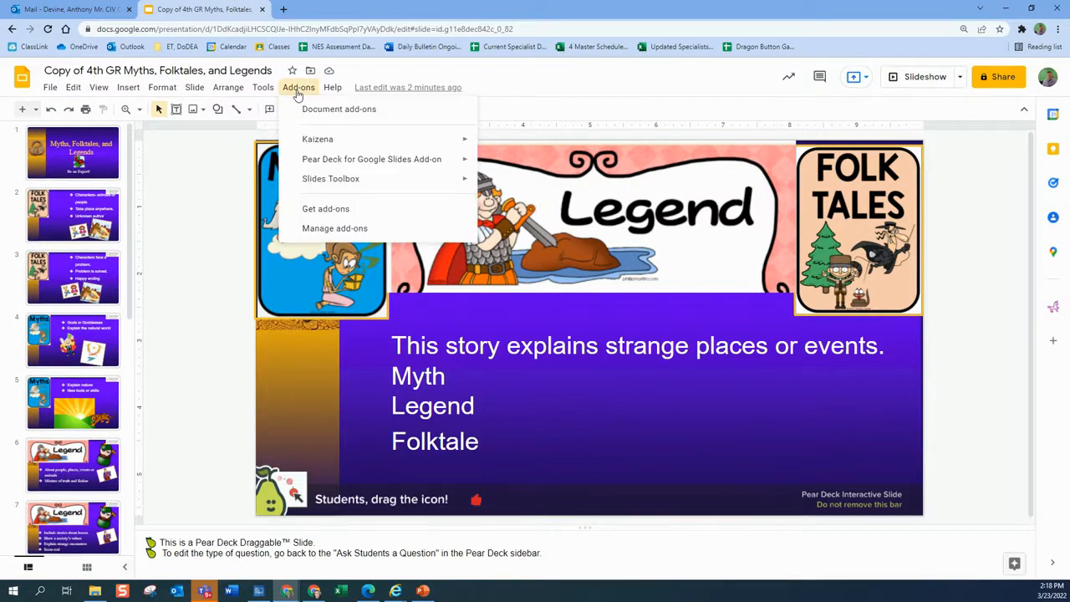
mouse_move(326, 209)
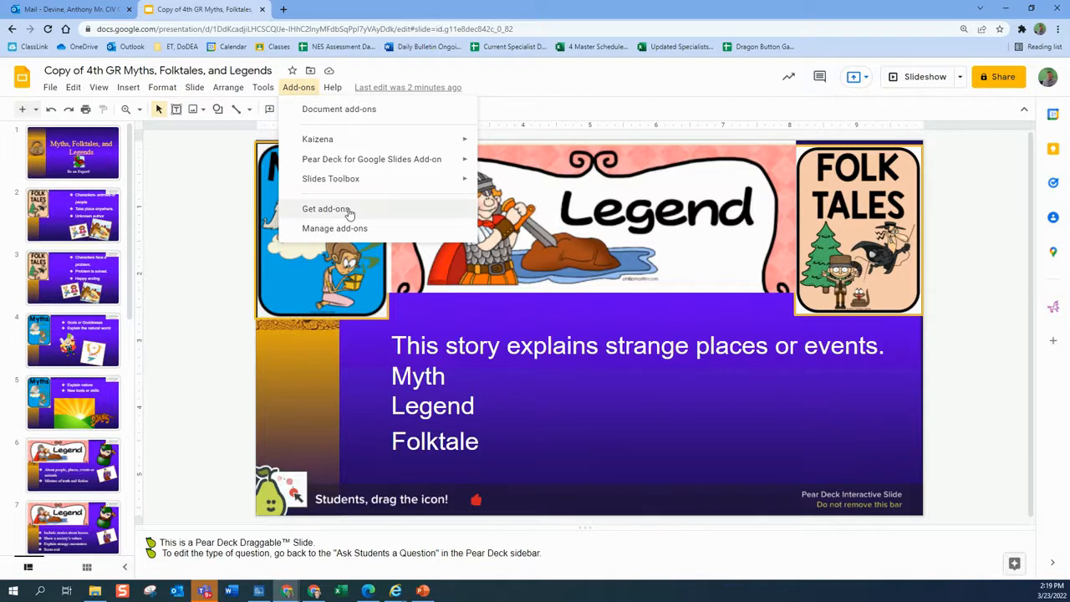
mouse_move(371, 159)
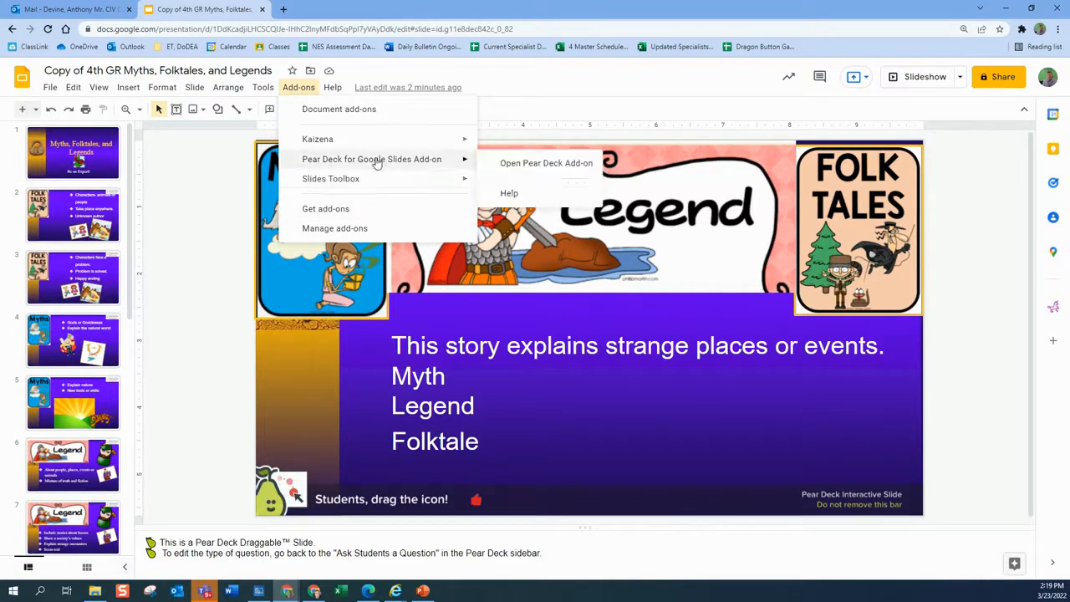
mouse_move(545, 164)
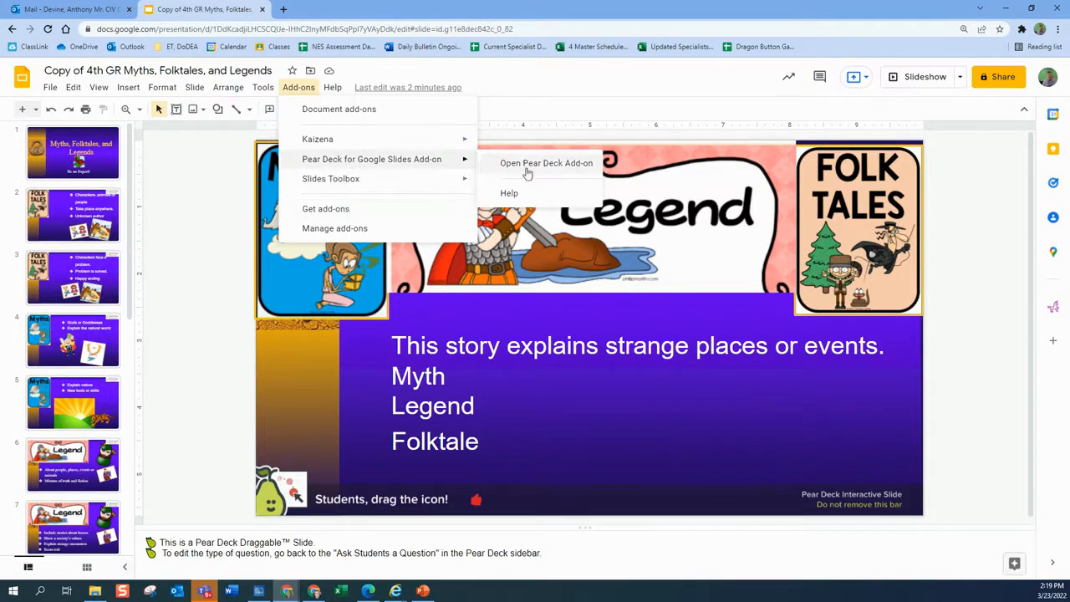
click(545, 163)
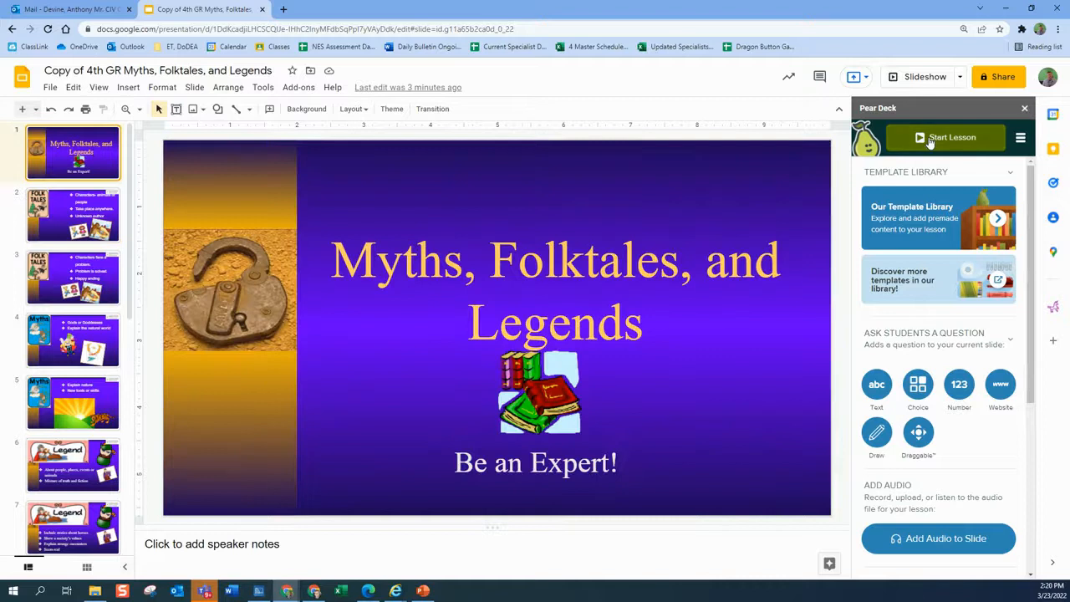
- Start a Pear Deck lesson in Student-Paced Activity mode
click(943, 137)
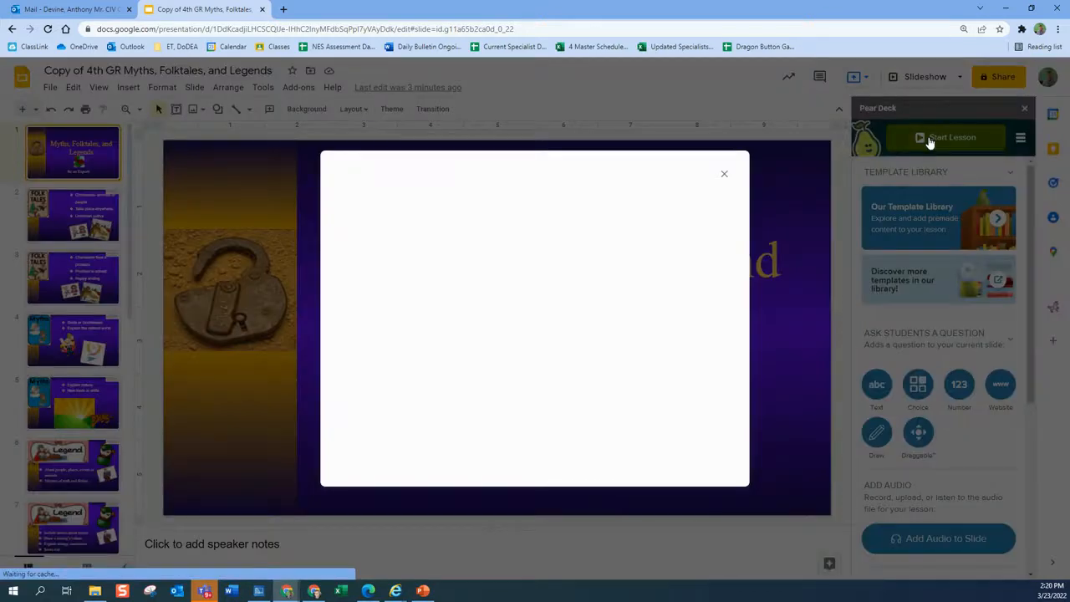
click(944, 137)
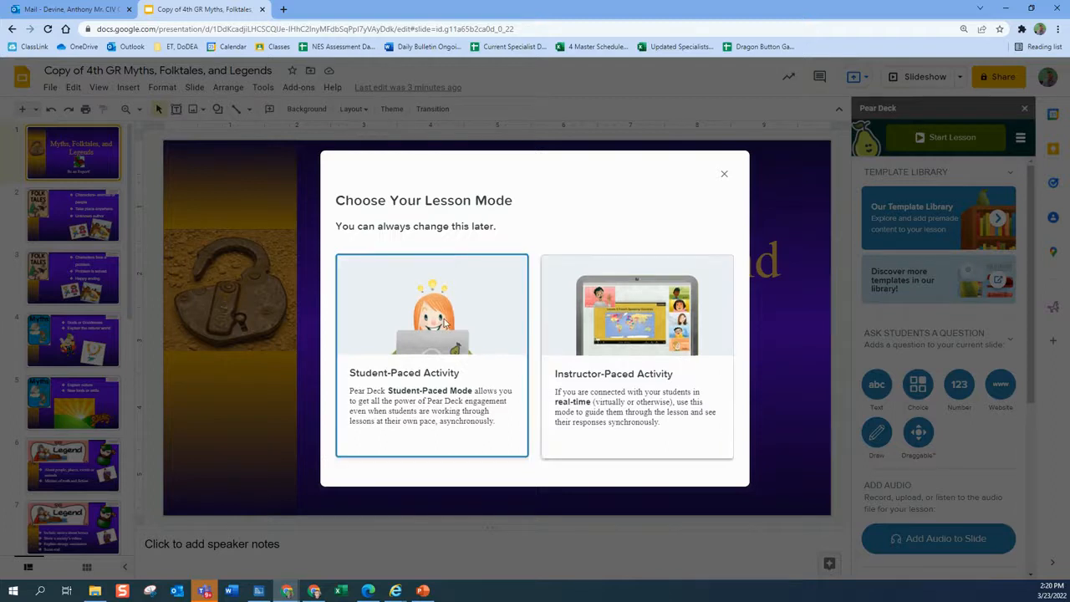
click(432, 355)
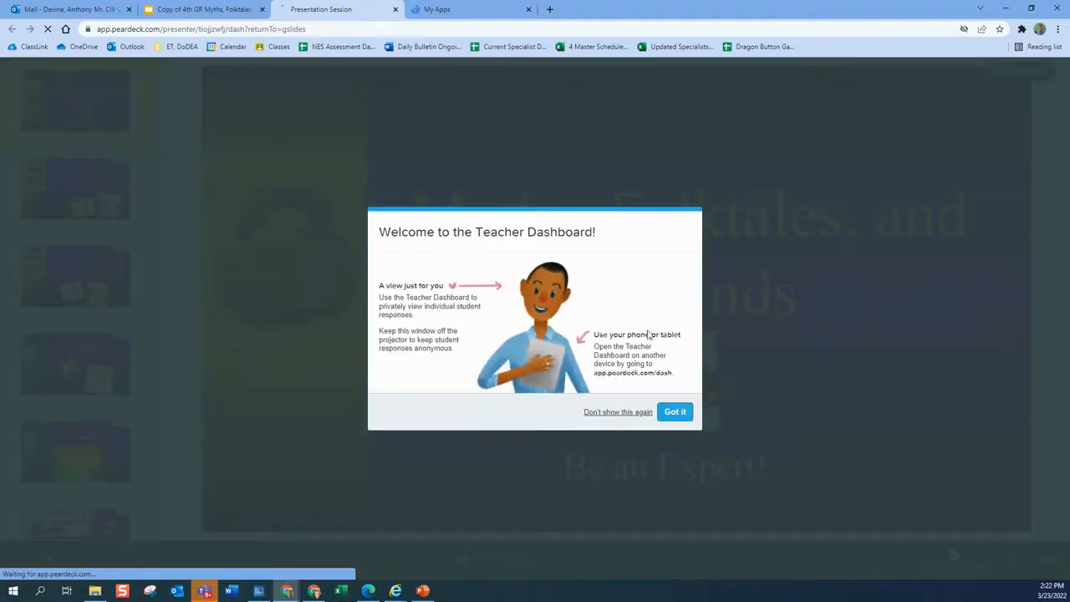
mouse_move(471, 266)
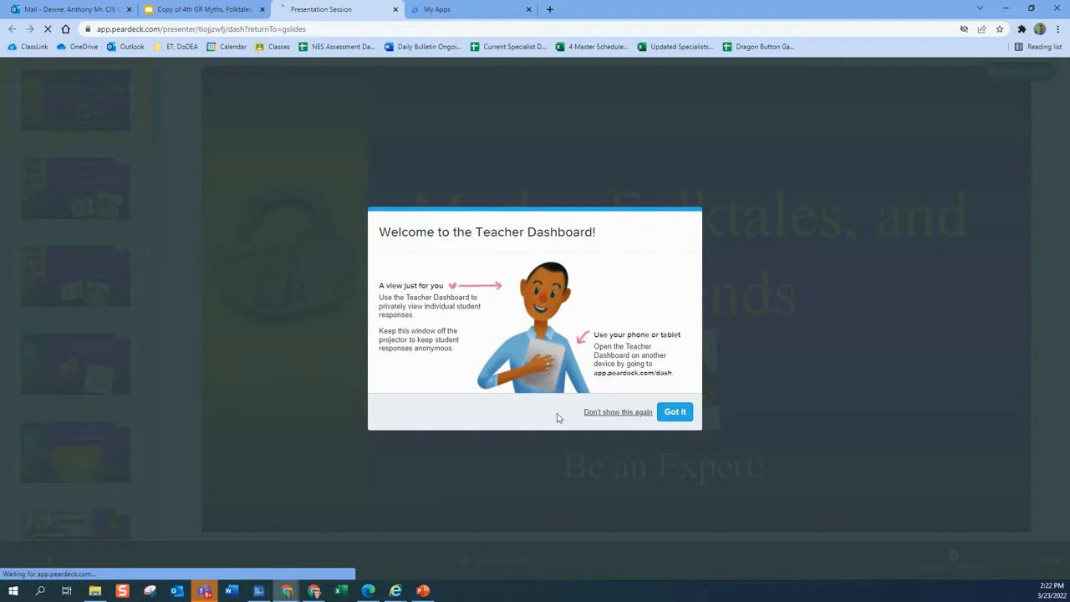
- Dismiss the welcome notice and go to the Teacher Dashboard for the session
click(675, 411)
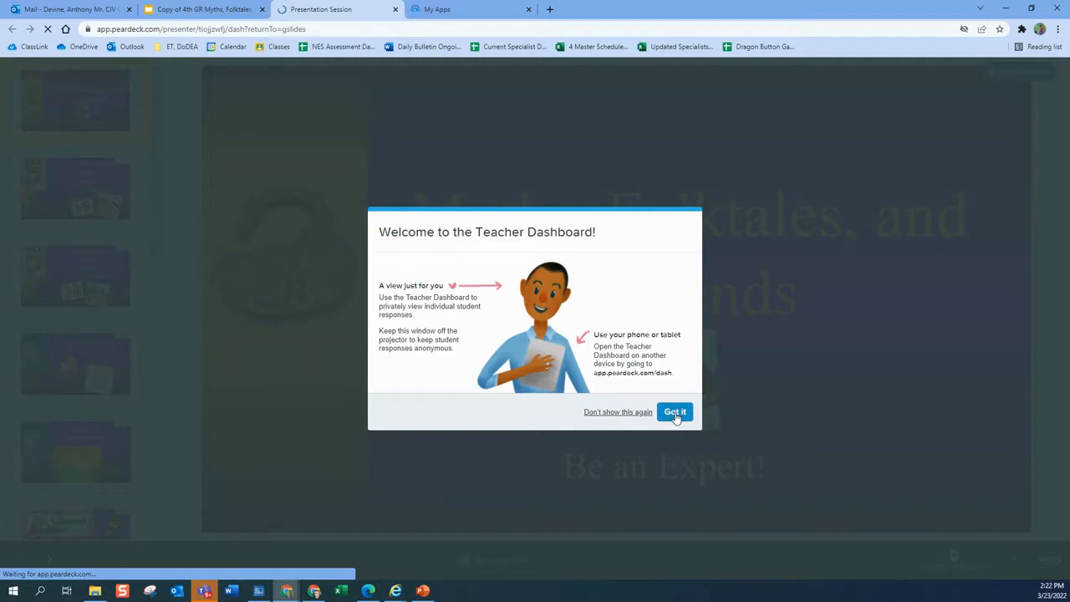
click(675, 411)
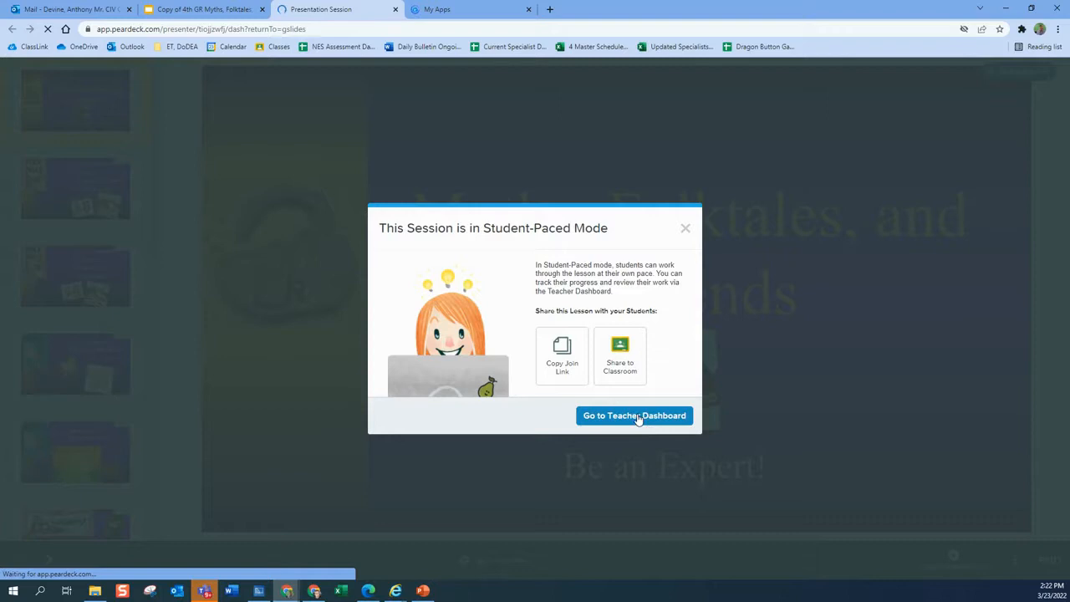
click(633, 414)
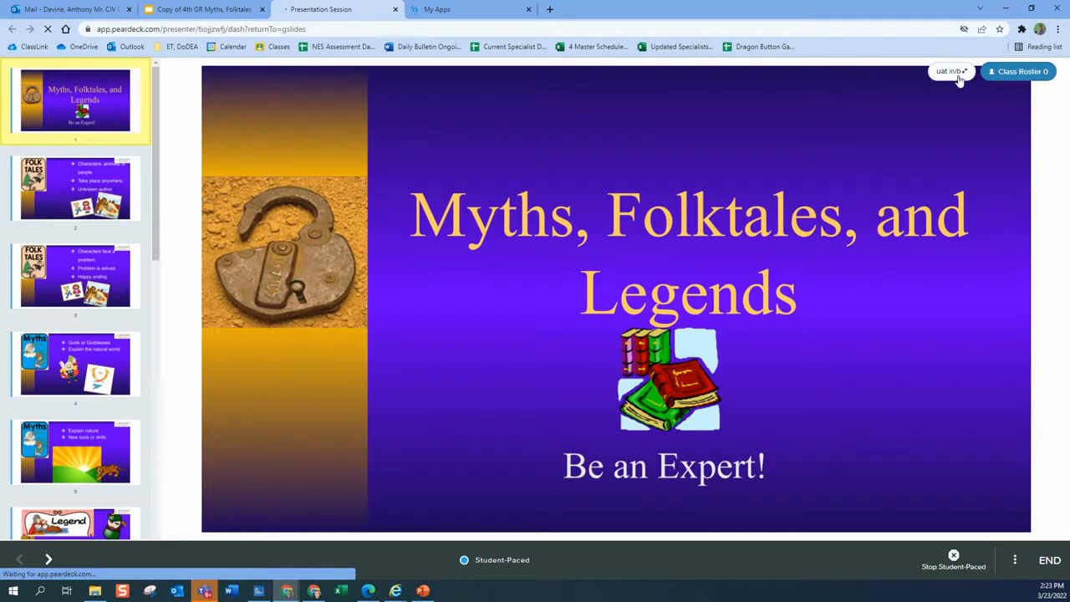
- Step through the folktale, myth and legend slides to reach Test Your Knowledge
click(47, 558)
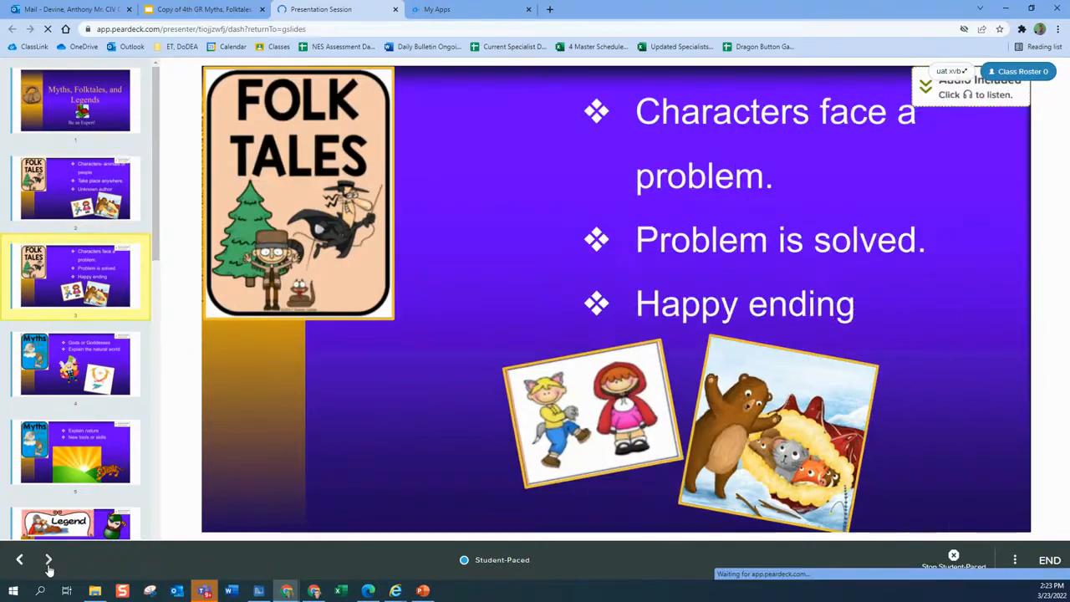
click(47, 558)
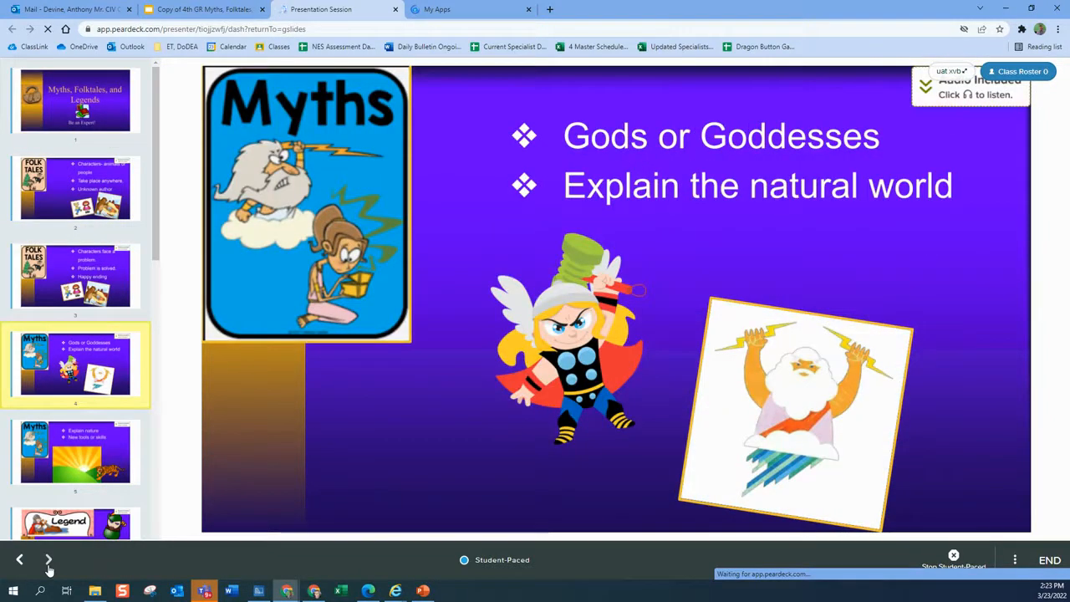
click(47, 558)
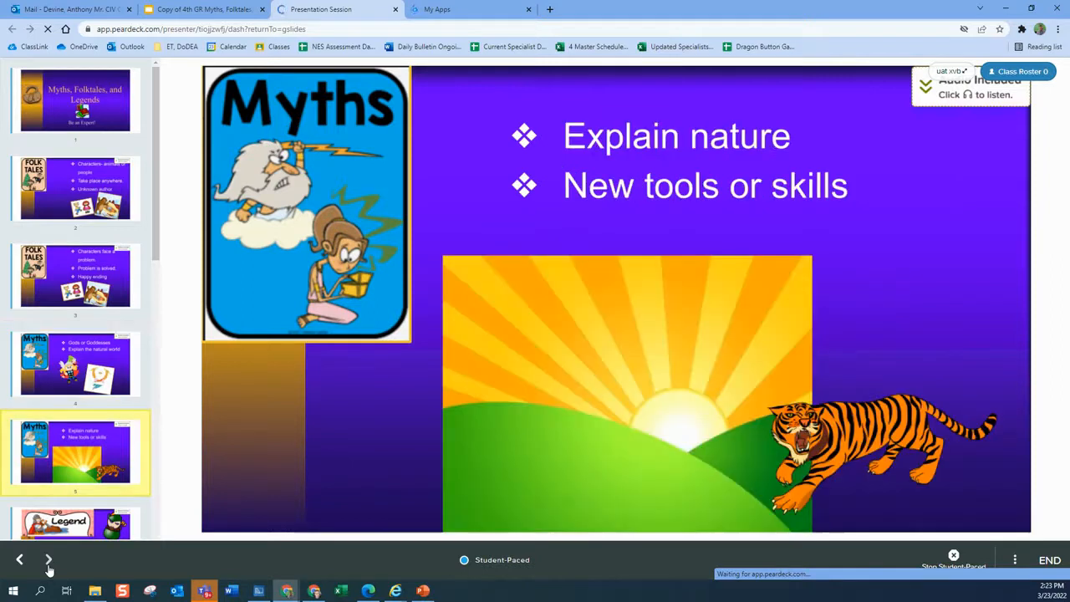
click(47, 558)
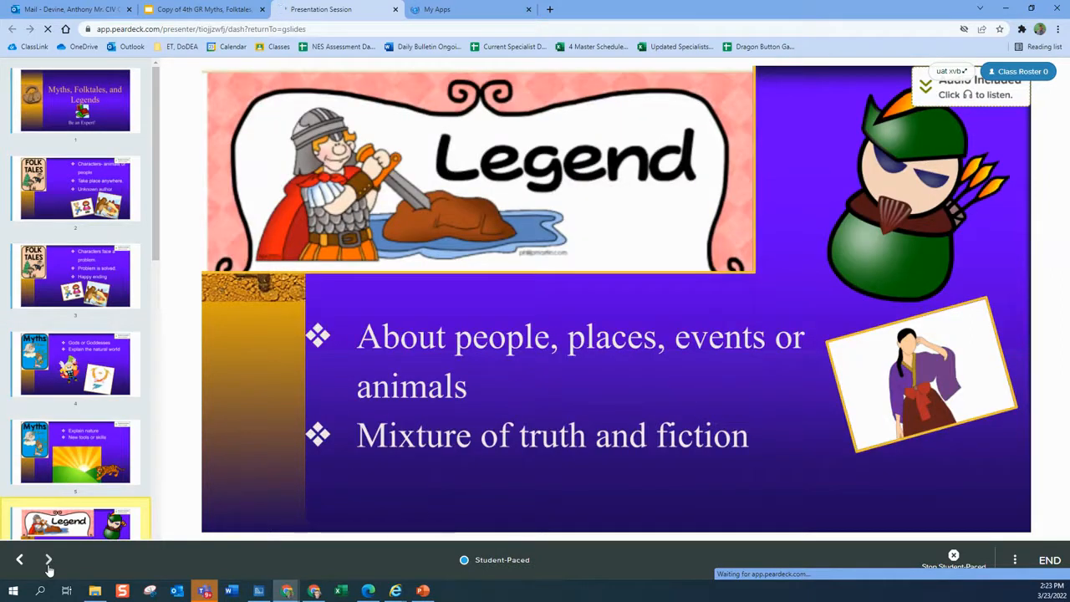
click(46, 558)
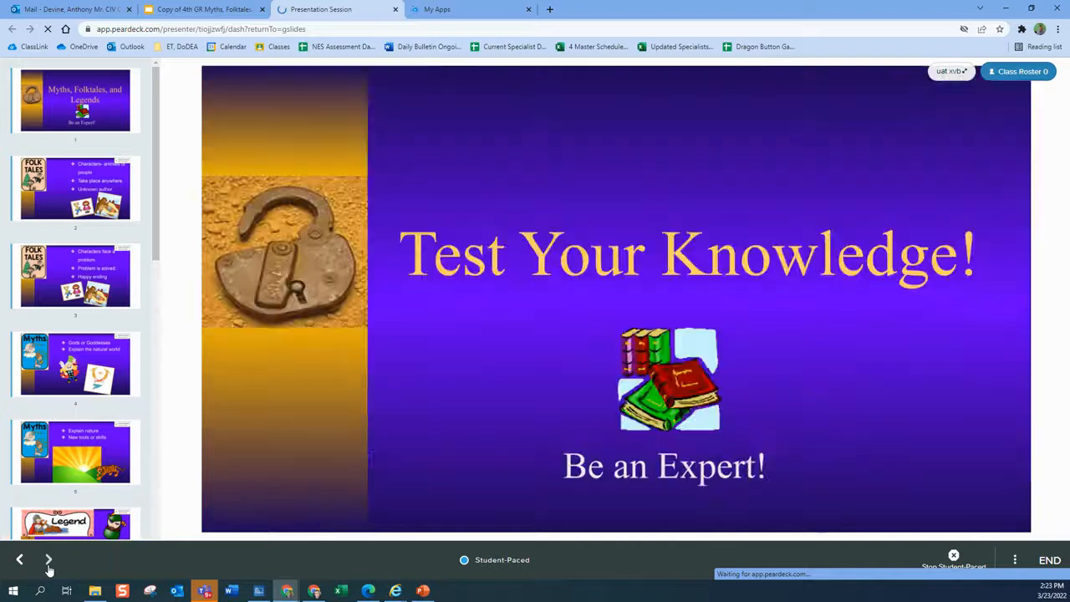